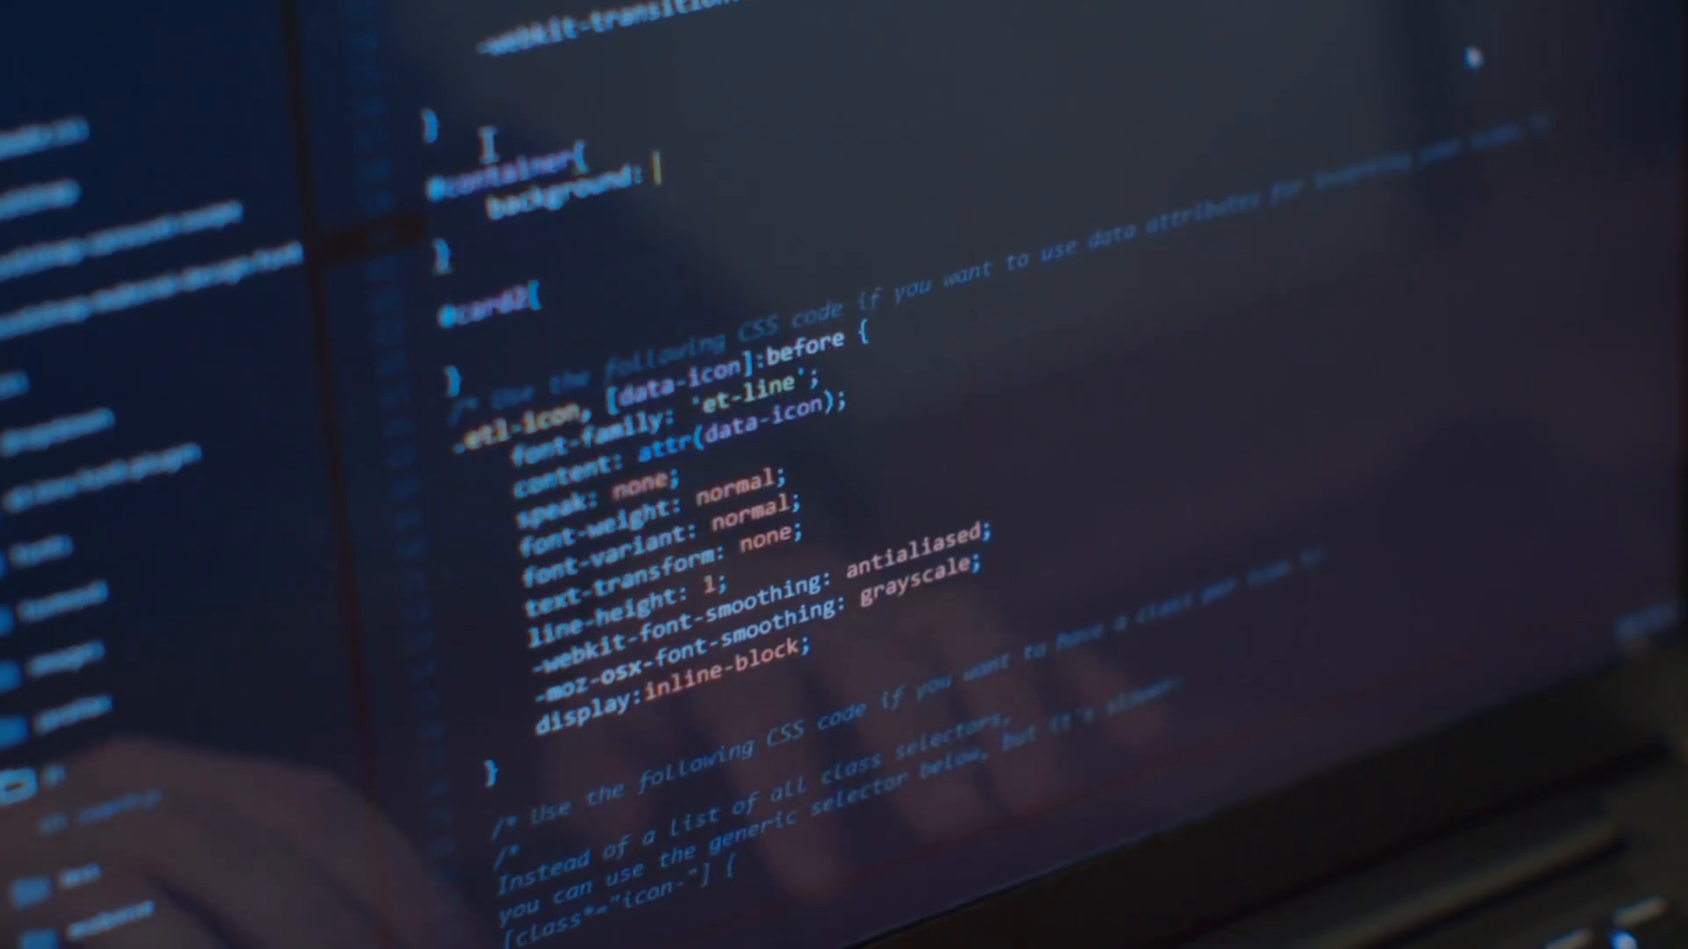
{"action": "type", "text": "red"}
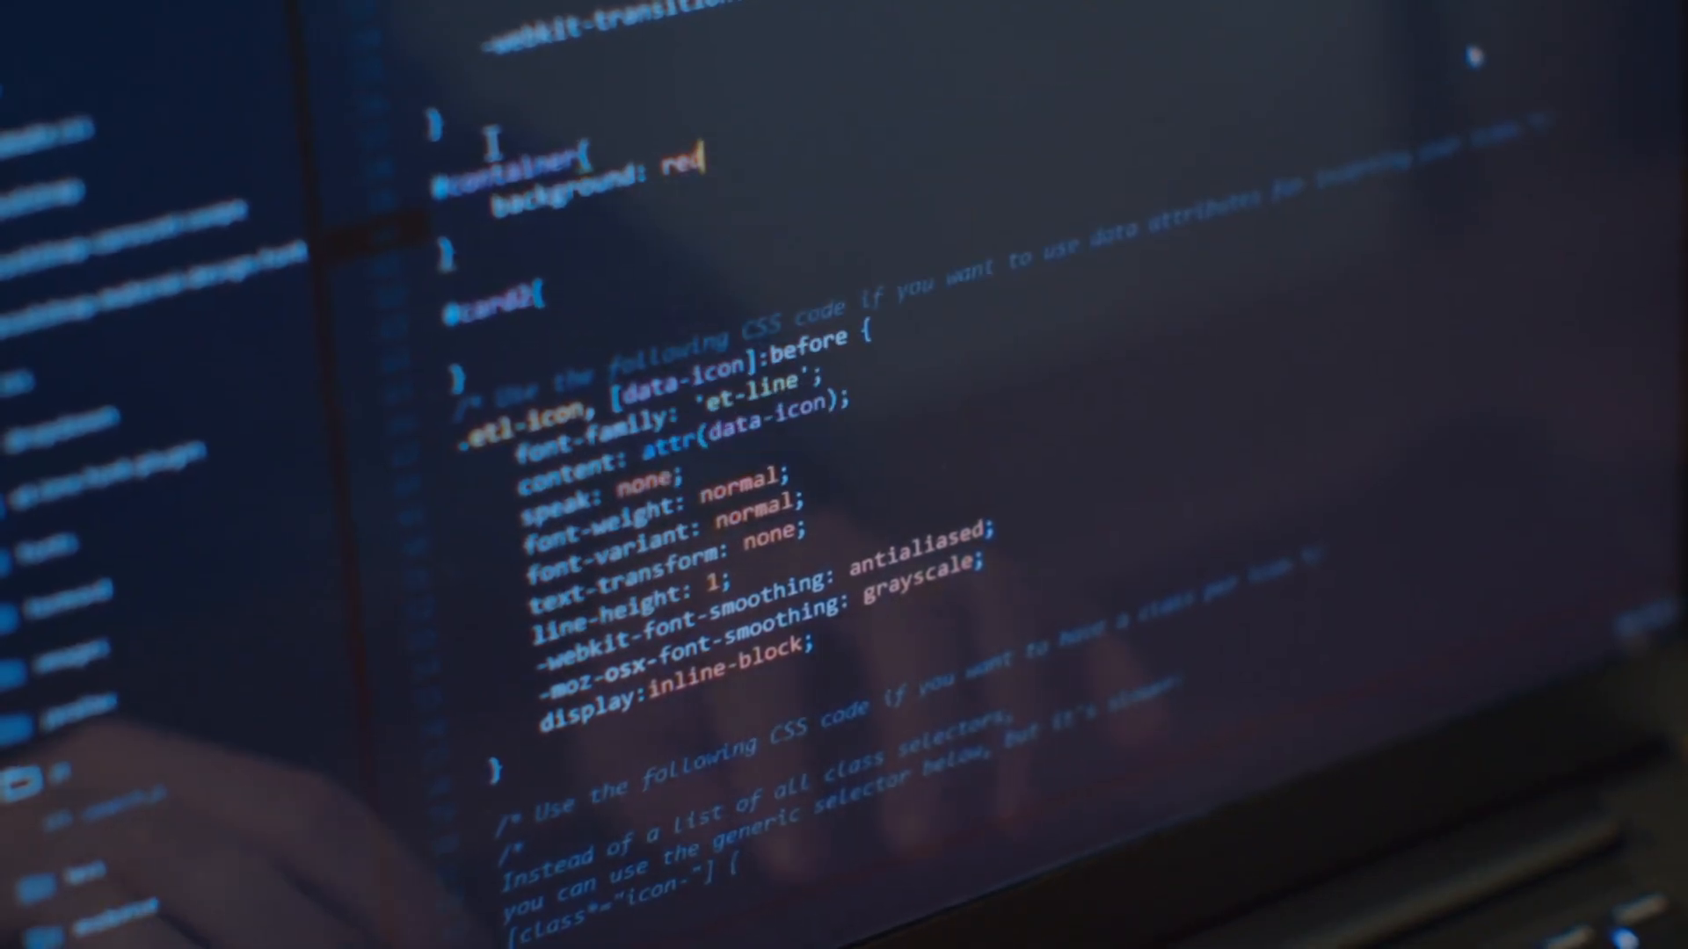